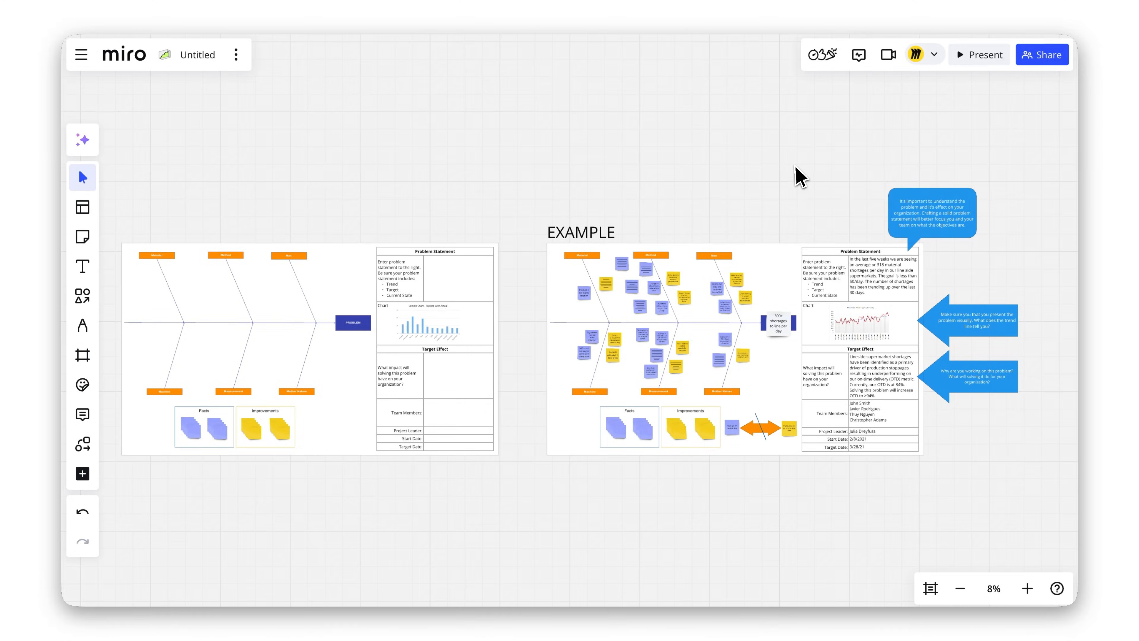
# - Rename the untitled board, entering 'Backgrounds' as the start of its new name
pyautogui.click(197, 55)
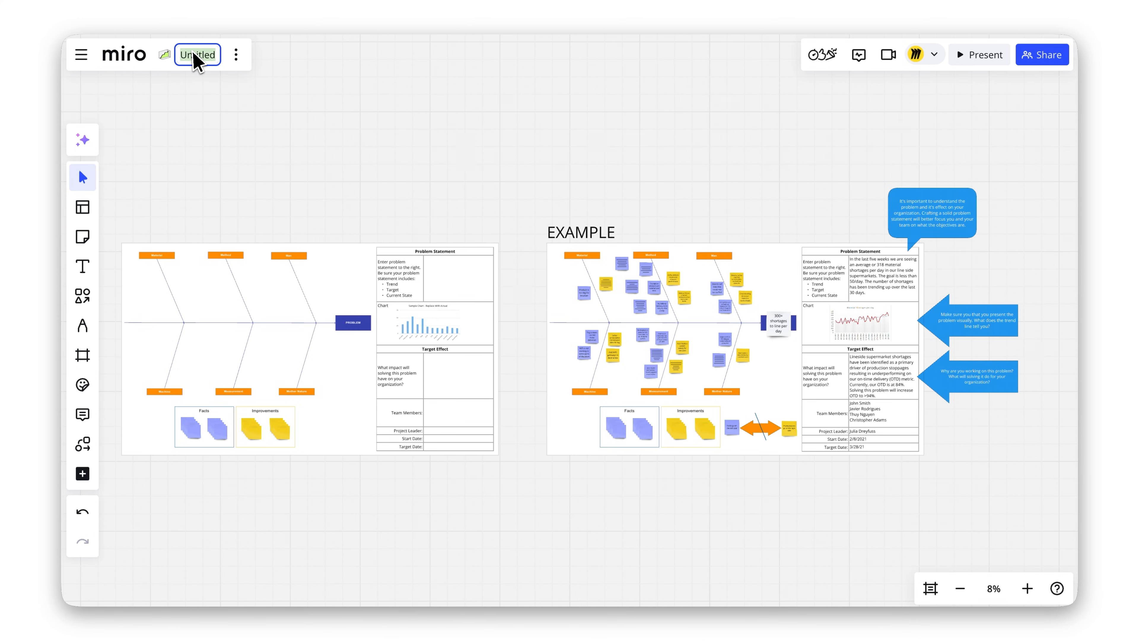
pyautogui.write('Backgrounds')
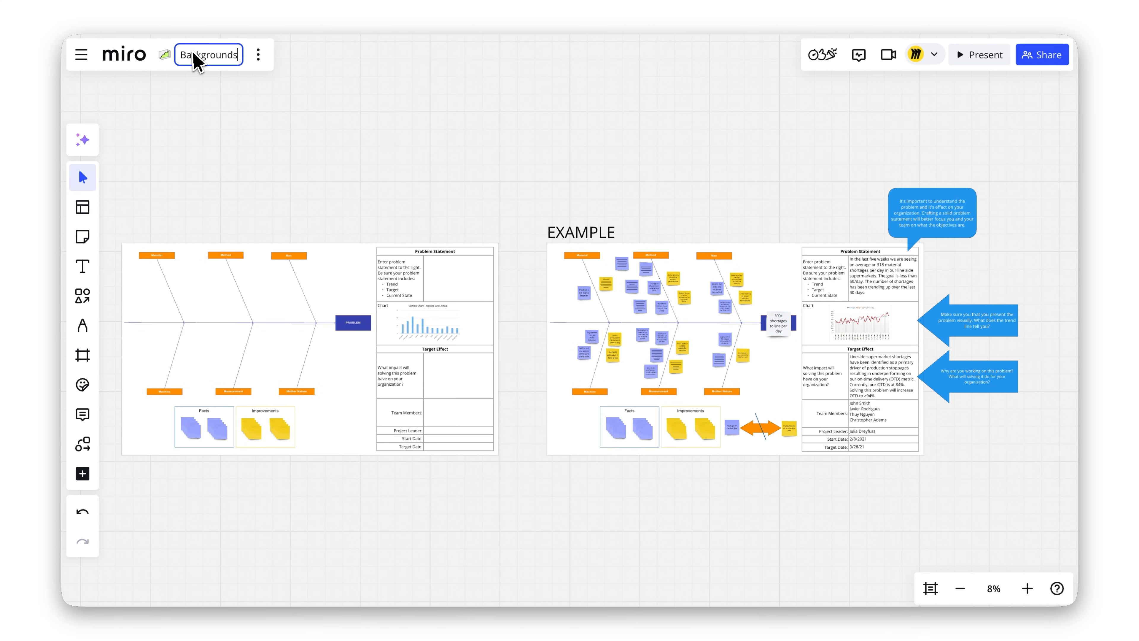
# - Confirm the name 'Backgrounds in Miro!' and set the canvas background to Light Green via the board menu
pyautogui.click(258, 55)
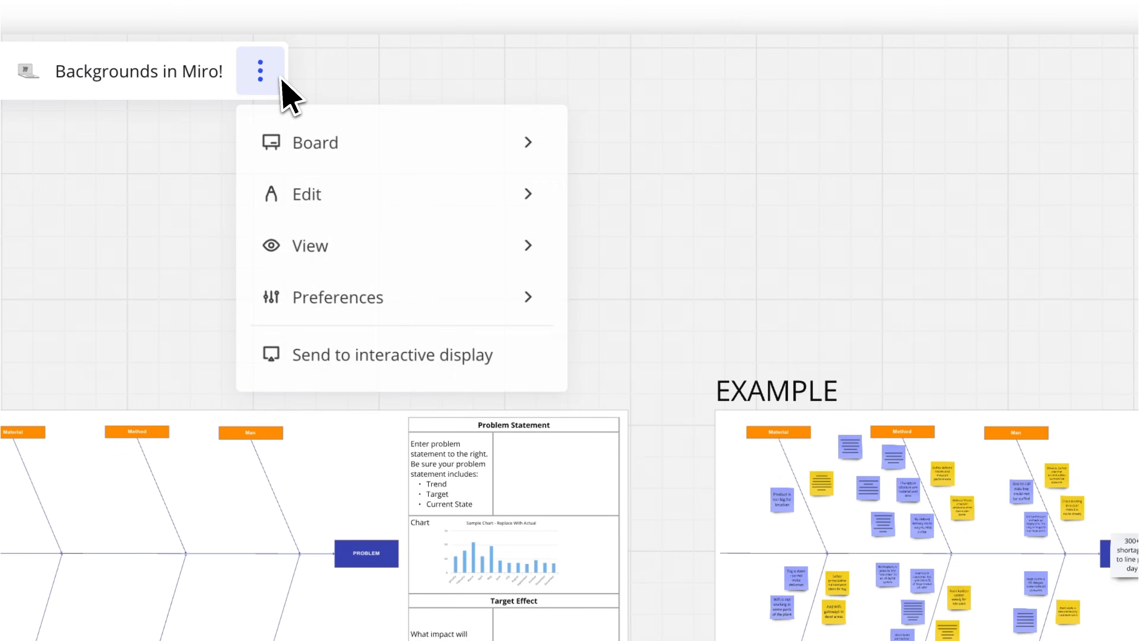
pyautogui.click(314, 143)
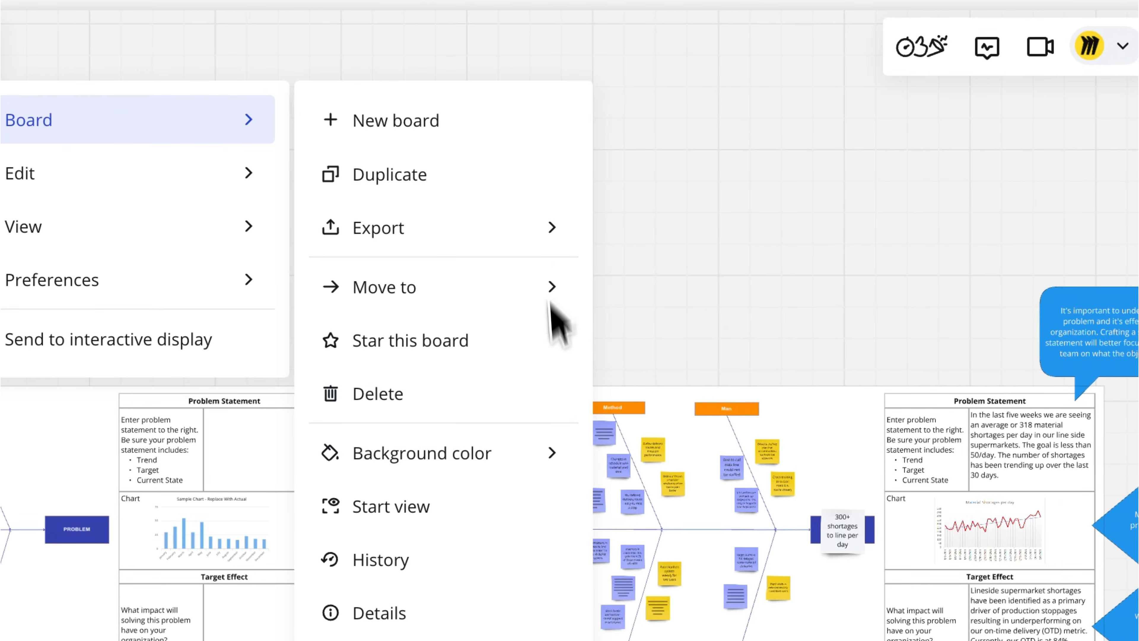
pyautogui.click(421, 453)
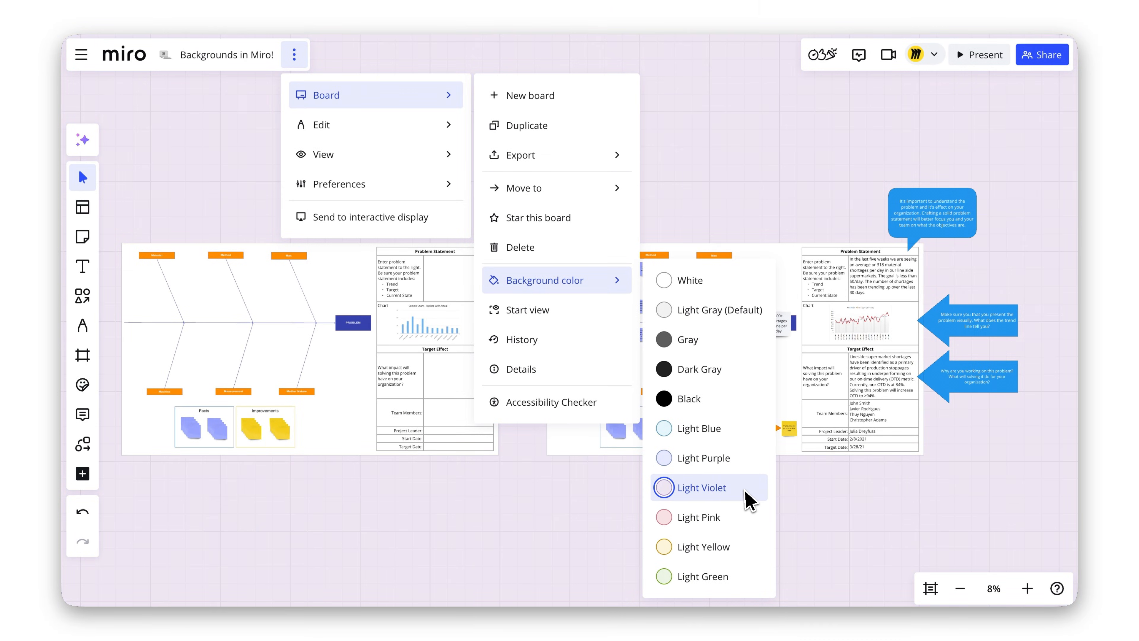
pyautogui.click(663, 546)
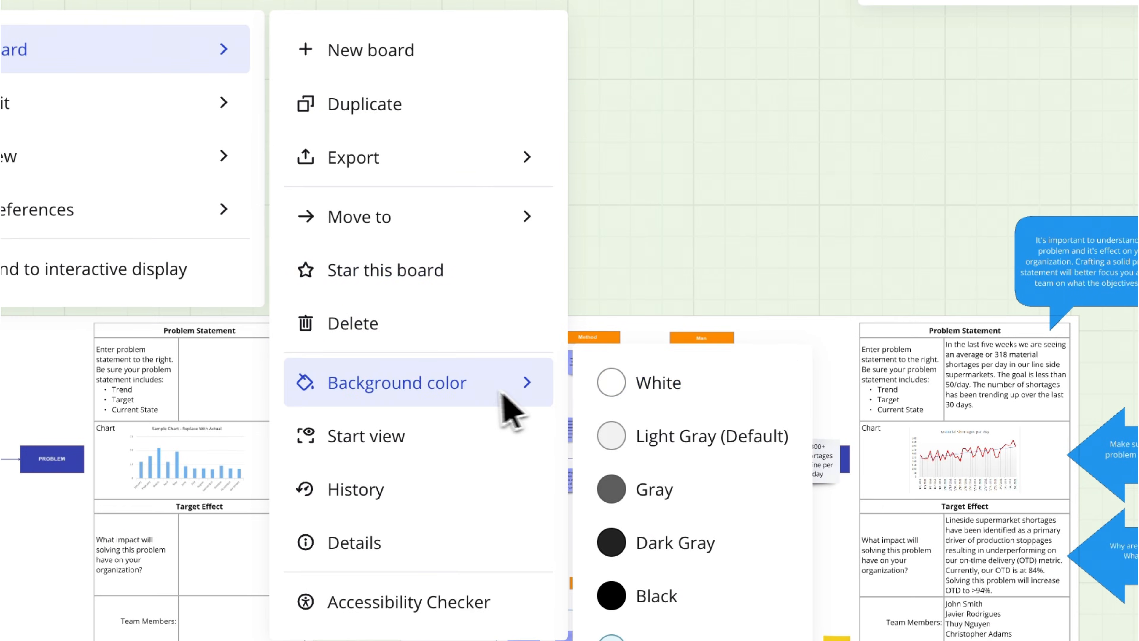
# - Cancel the accidental Export PDF prompt and show the board's History activity log
pyautogui.click(354, 156)
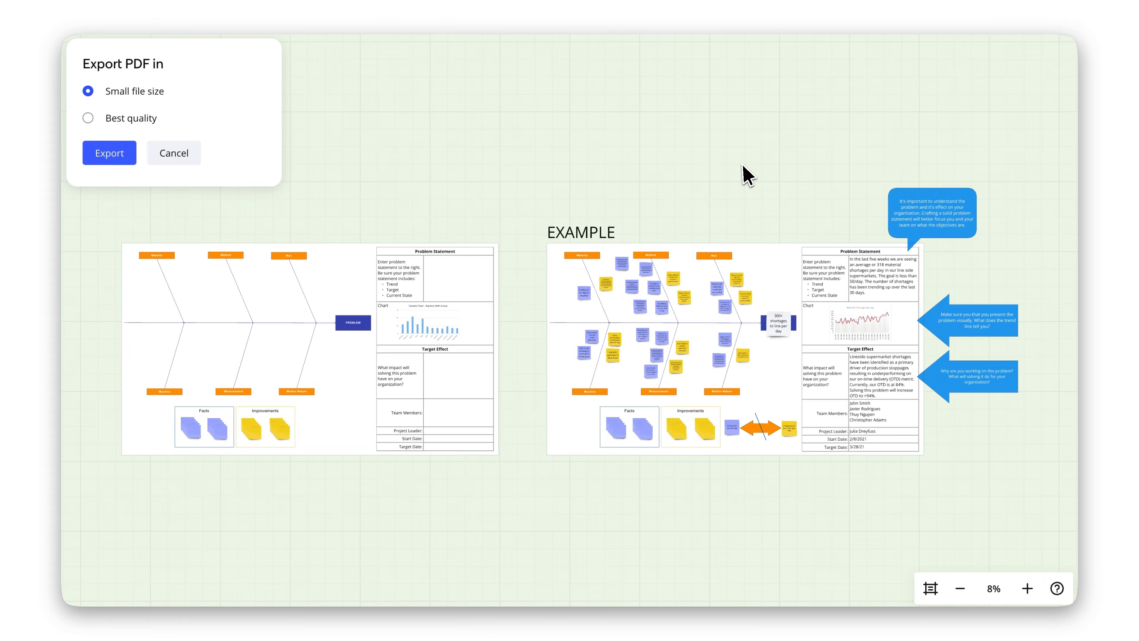
pyautogui.click(109, 153)
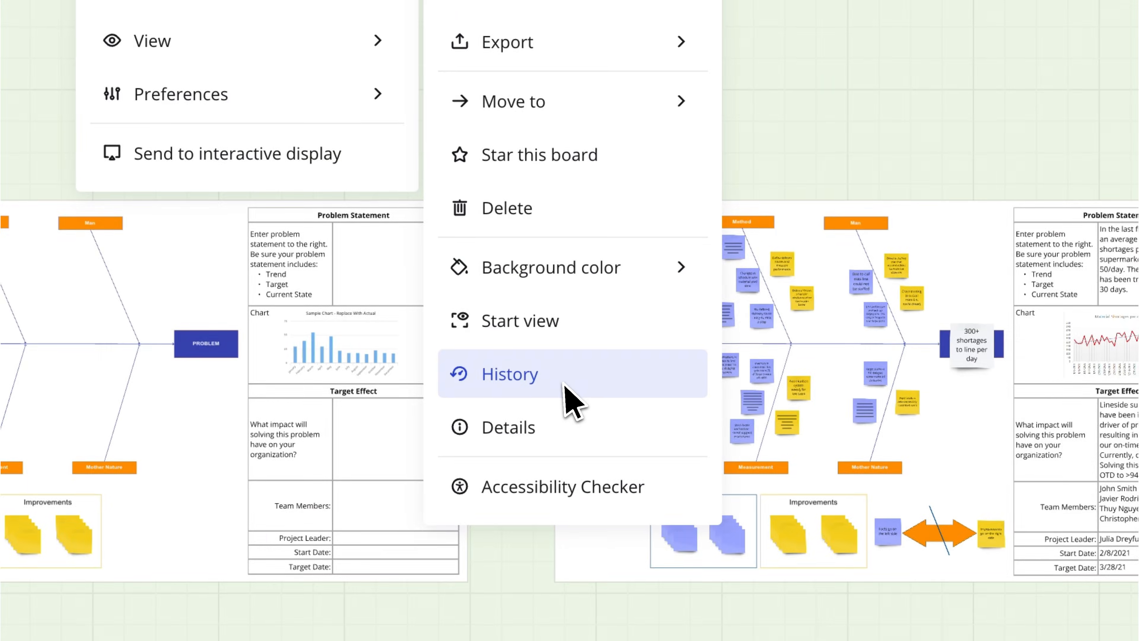
pyautogui.click(511, 373)
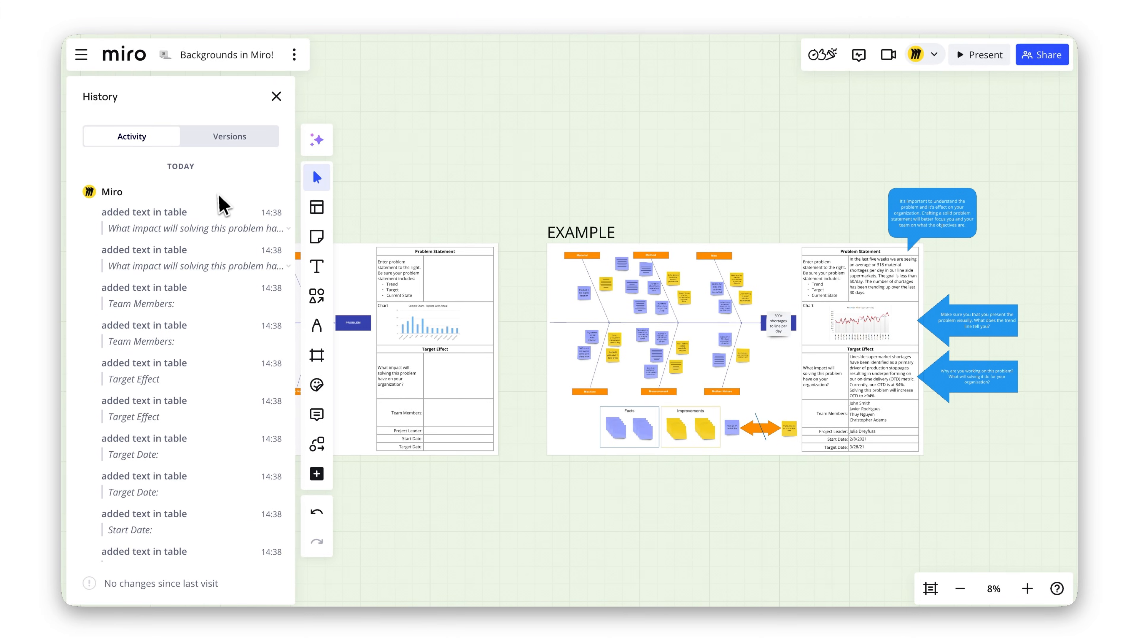
# - Close History and show the Background color list again with Light Green applied
pyautogui.click(277, 96)
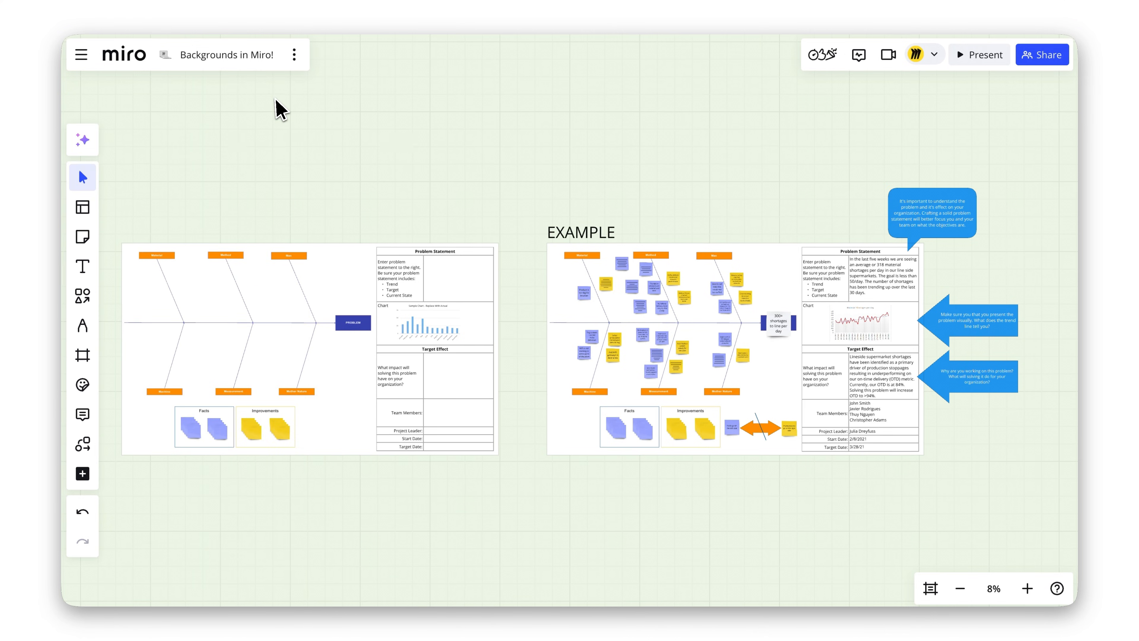
pyautogui.click(294, 55)
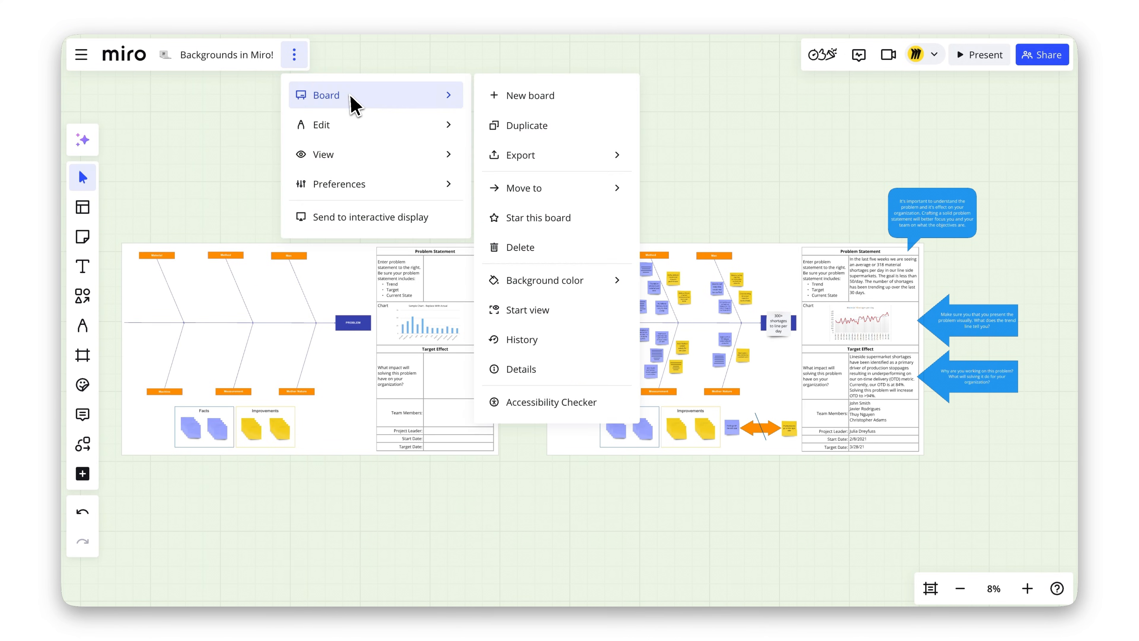
pyautogui.click(556, 280)
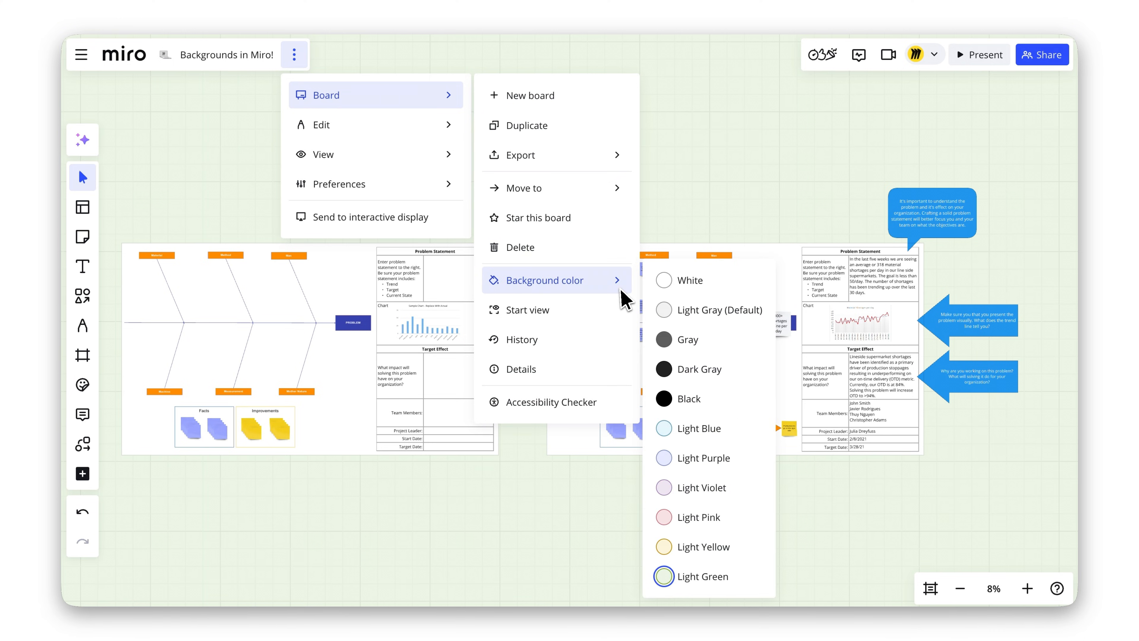